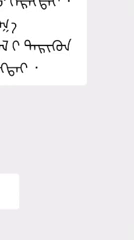
pyautogui.scroll(-3)
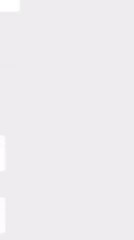